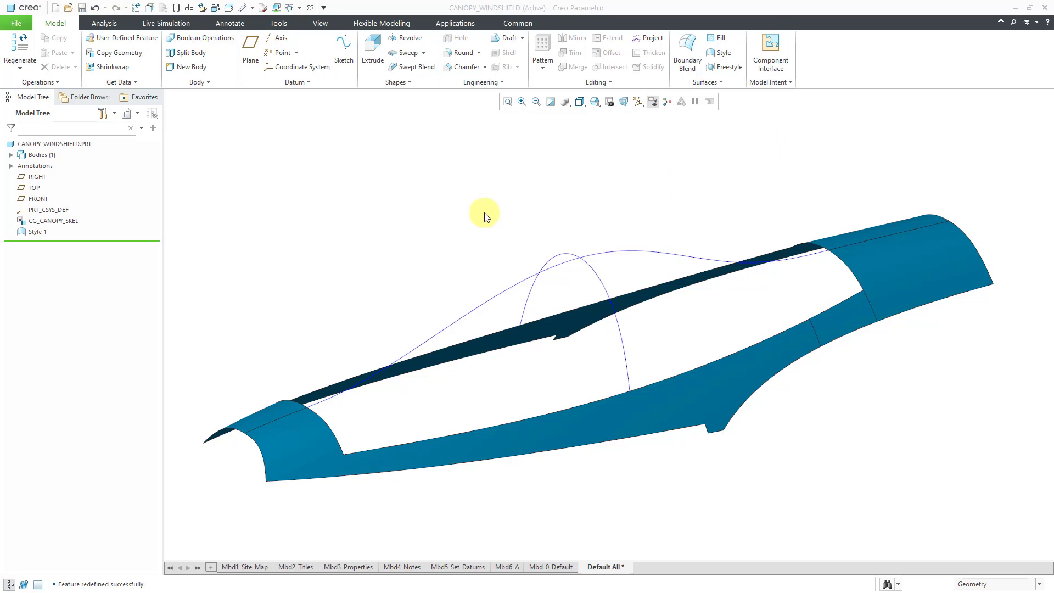
Edit the definition of Style 1 from the Model Tree to enter the Style environment.
left_click(37, 232)
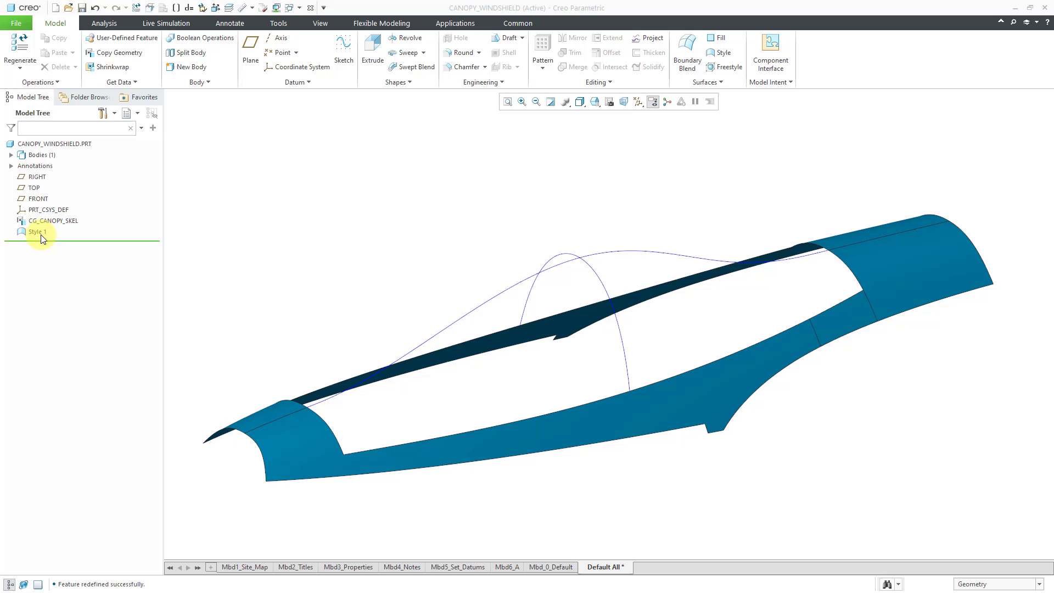
left_click(38, 232)
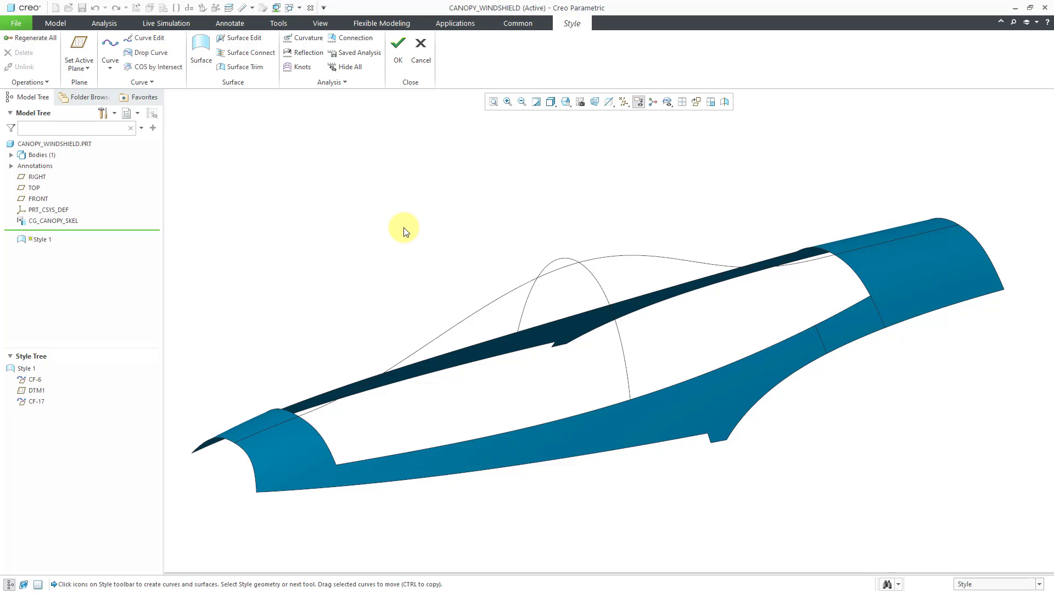
mouse_move(403, 232)
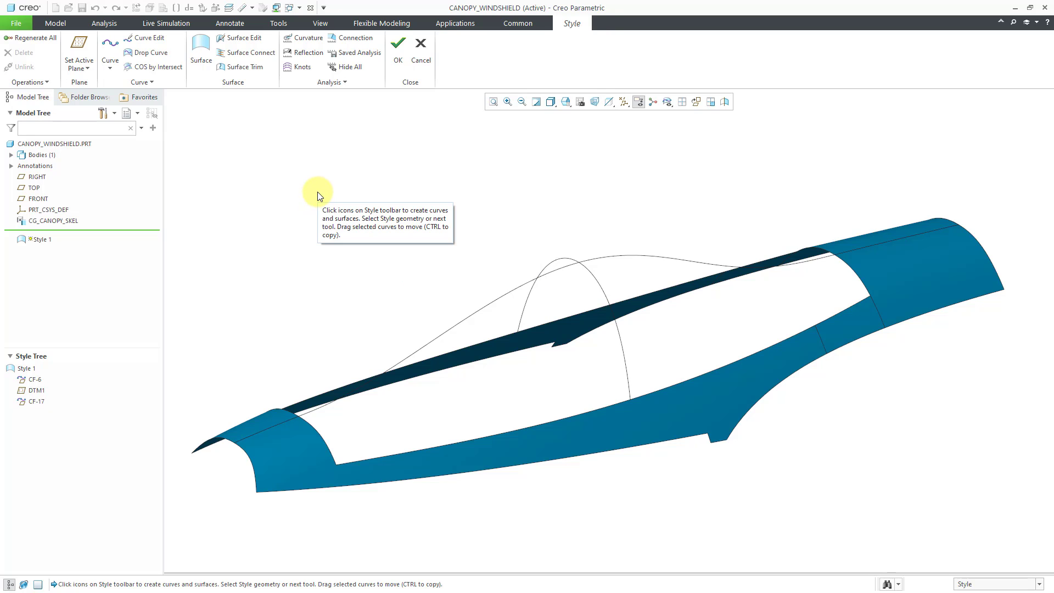
right_click(317, 195)
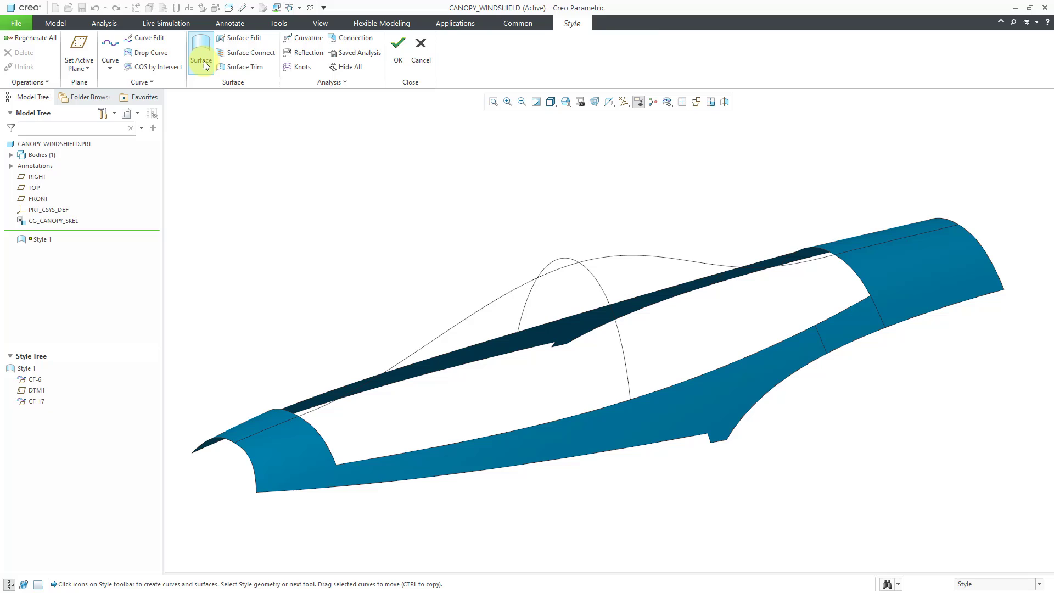
Start a new boundary surface SF-19 from the Style Surface tool.
left_click(201, 53)
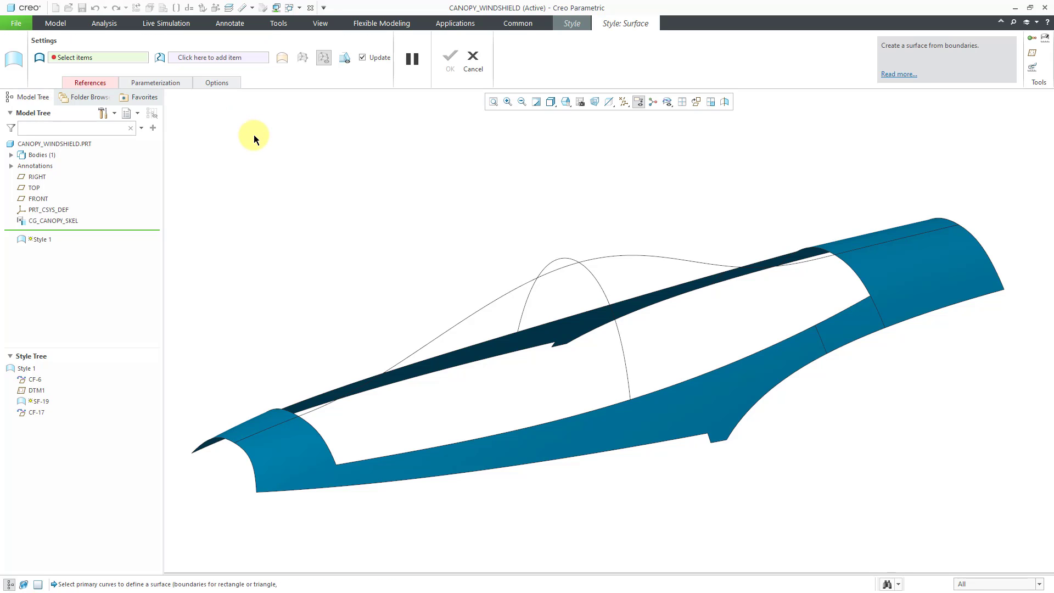
mouse_move(254, 139)
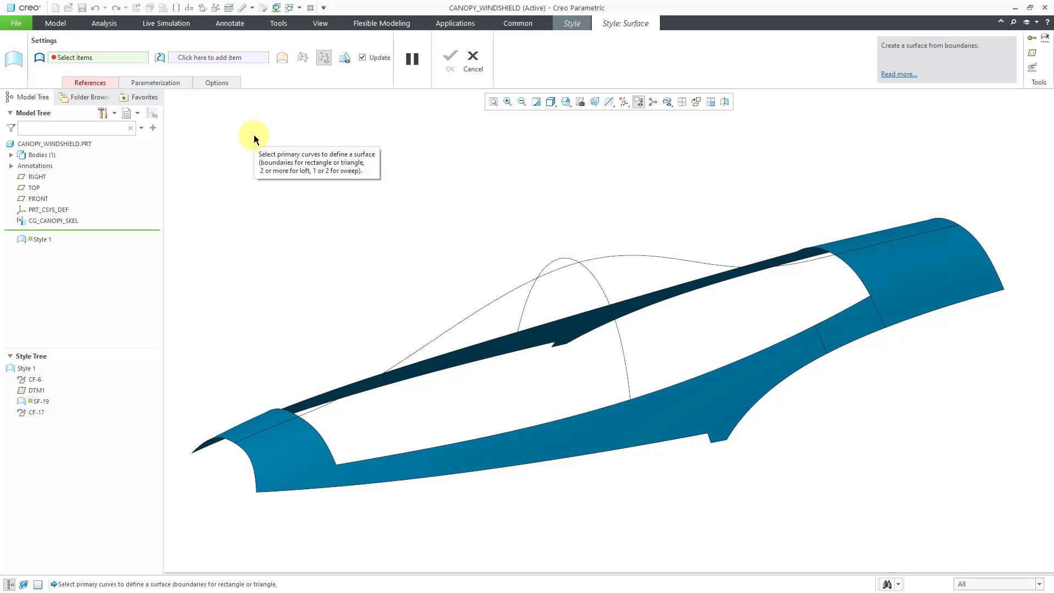
mouse_move(224, 133)
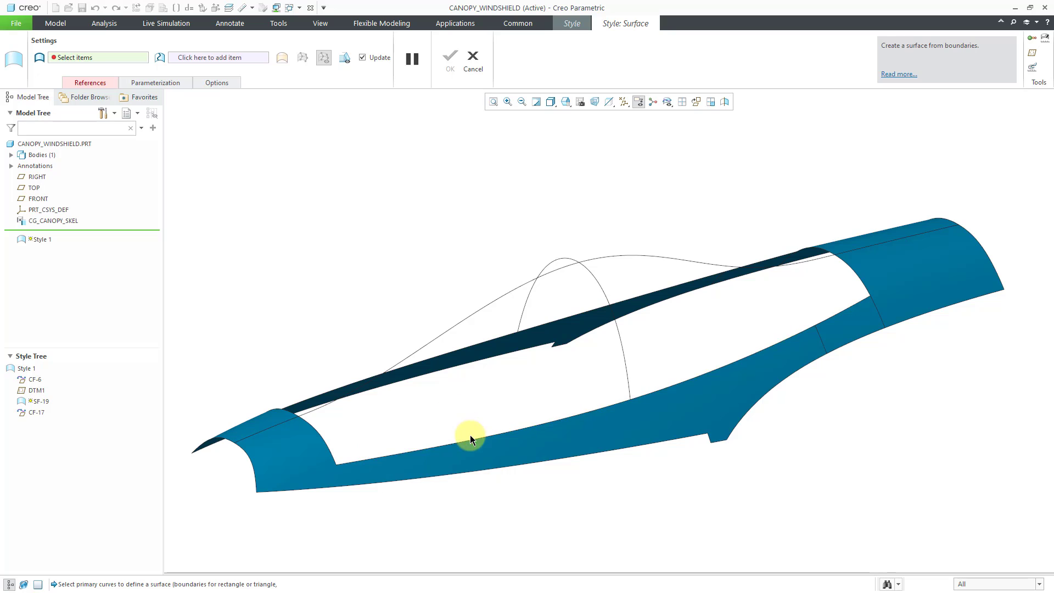
mouse_move(391, 298)
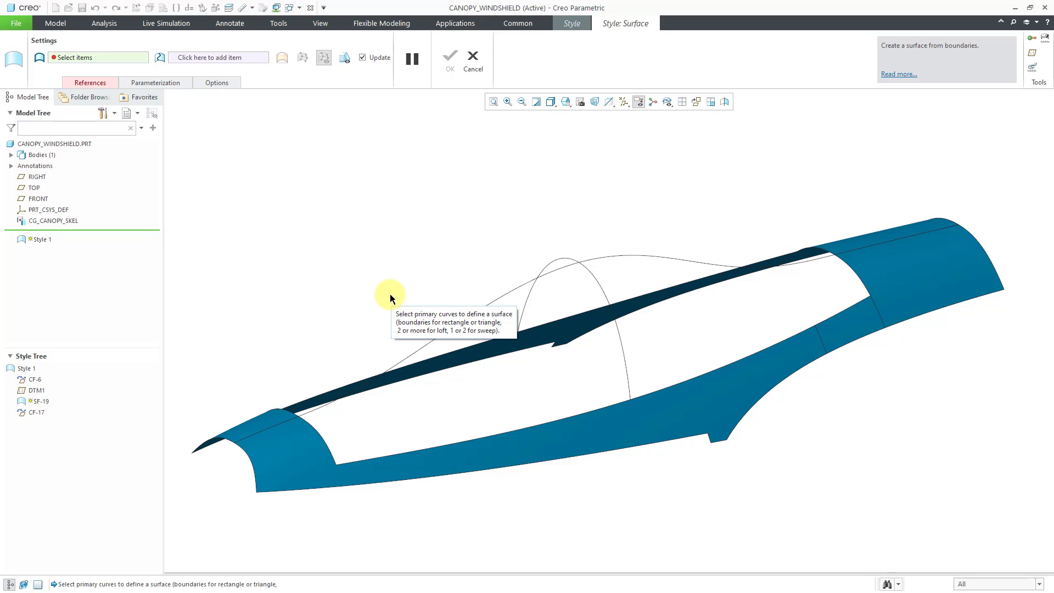
mouse_move(359, 271)
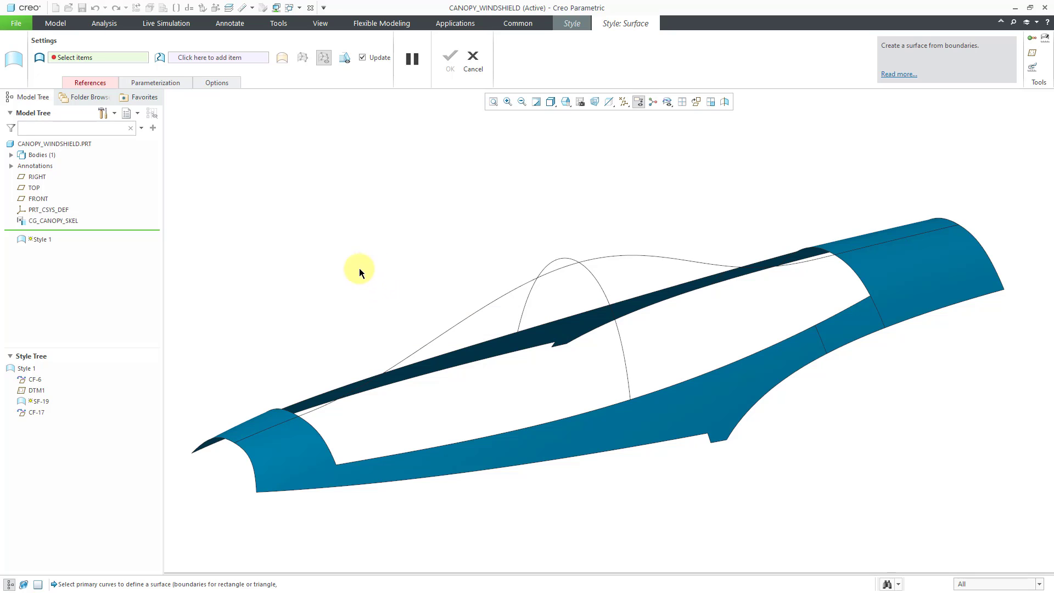
mouse_move(417, 447)
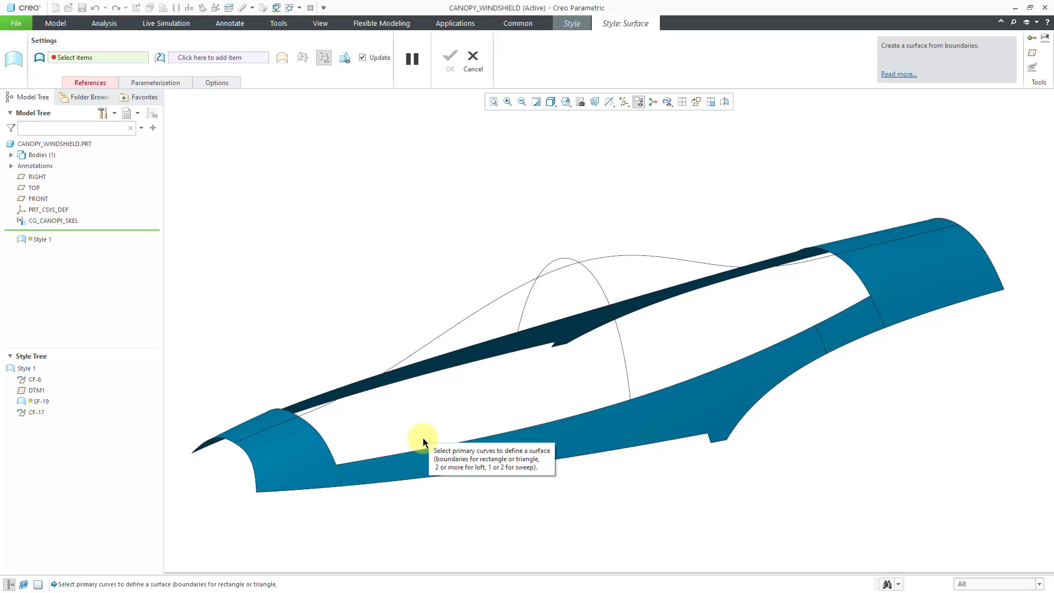
mouse_move(406, 453)
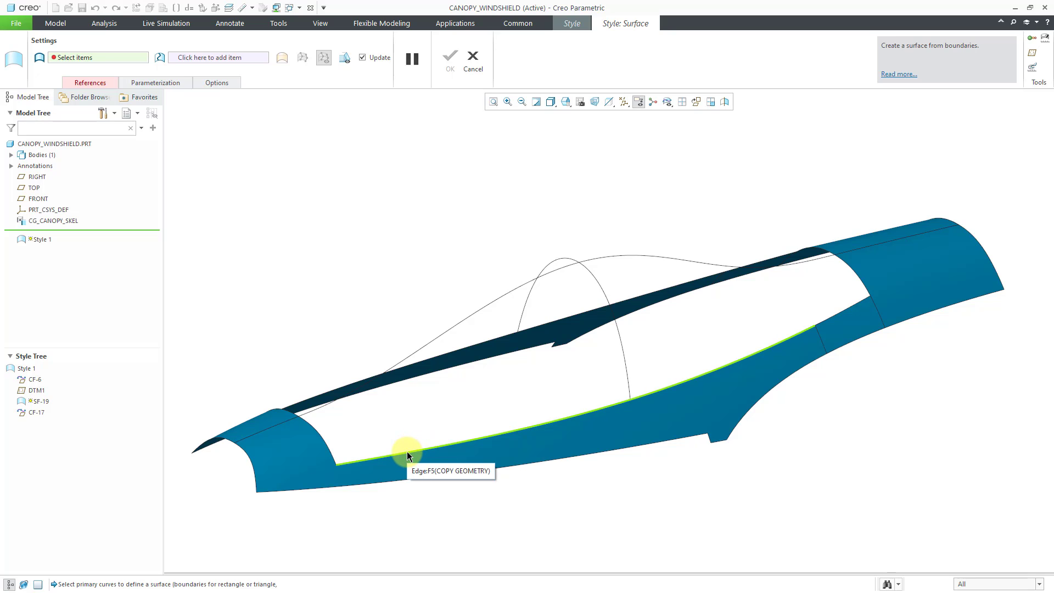
Bound SF-19 with the lower, front, upper and rear edges of the canopy opening.
left_click(408, 451)
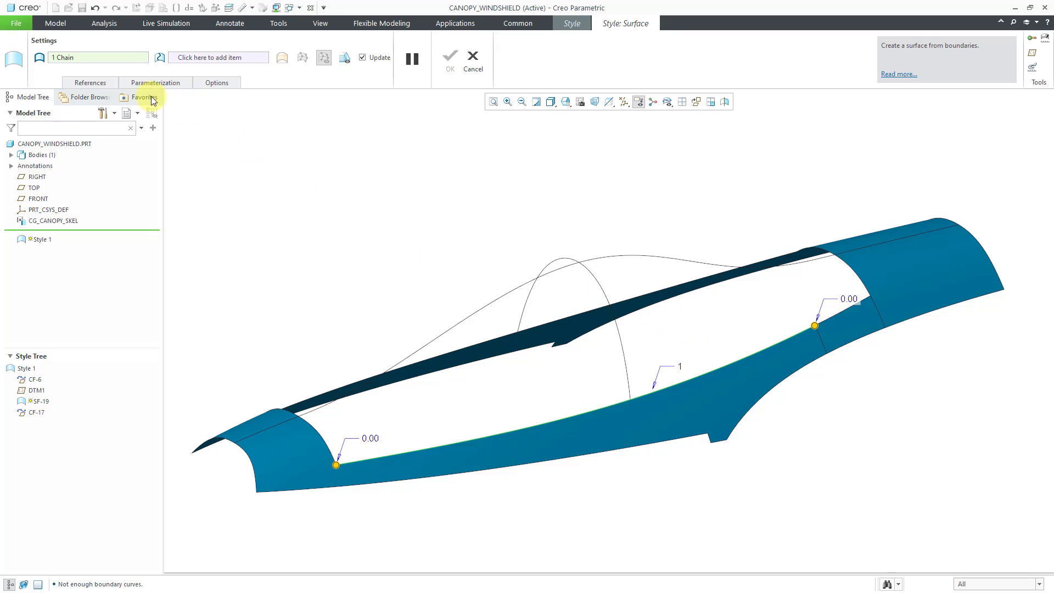
left_click(89, 82)
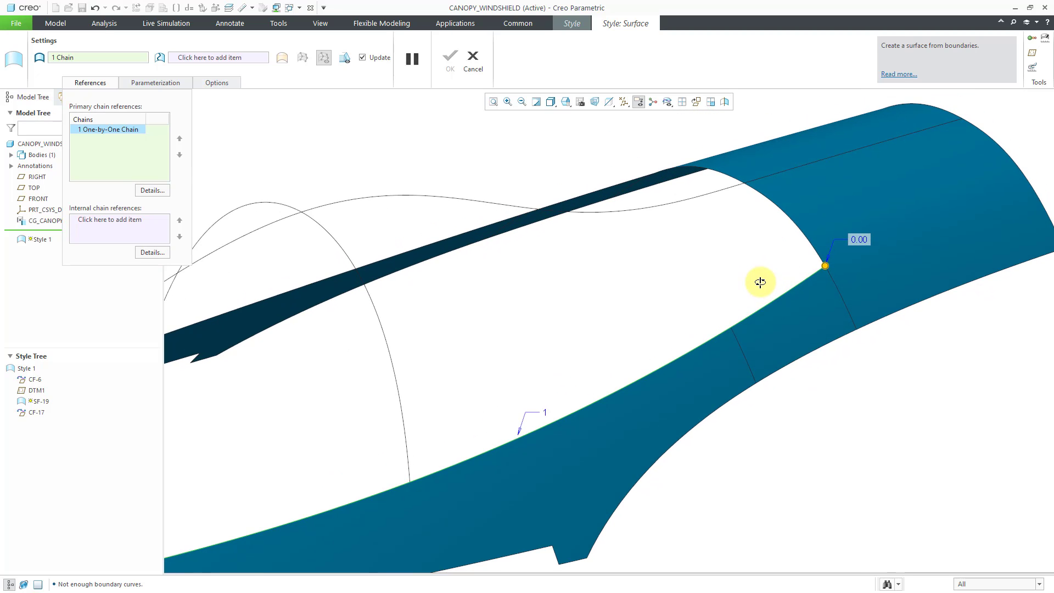
mouse_move(768, 261)
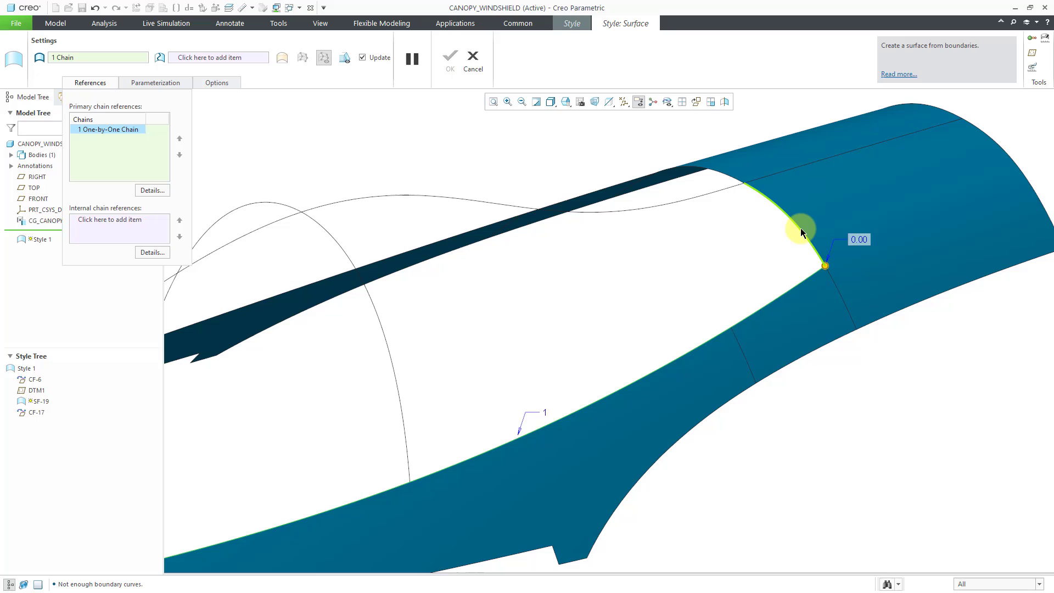
left_click(804, 228)
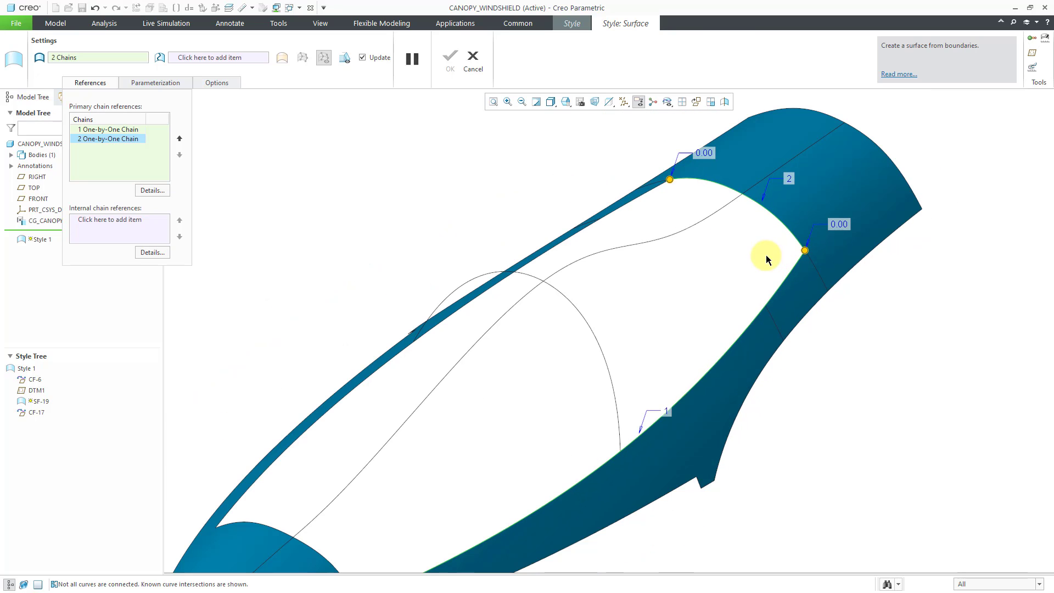
mouse_move(739, 256)
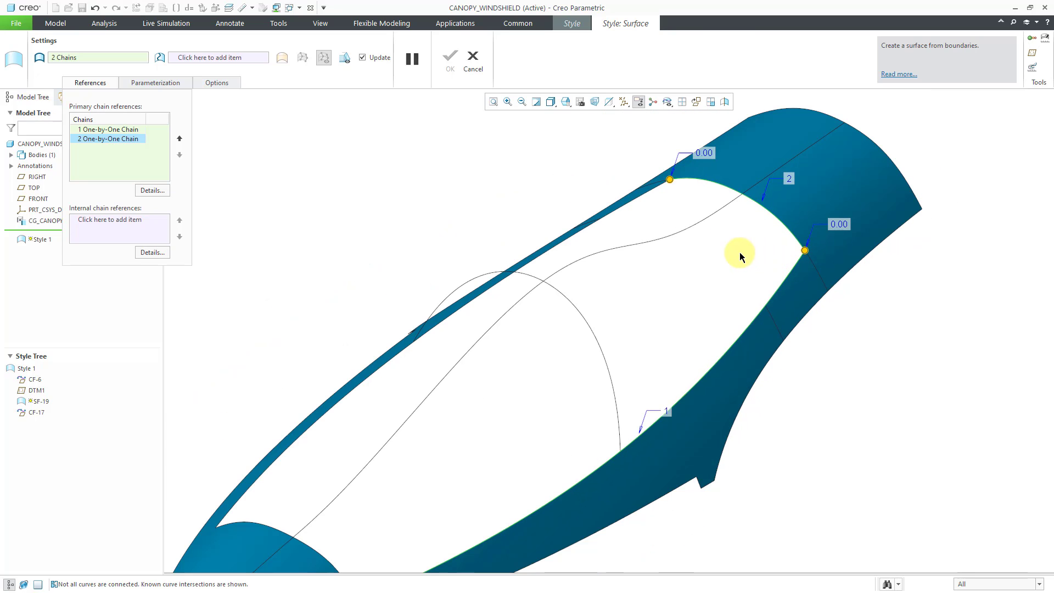
mouse_move(659, 208)
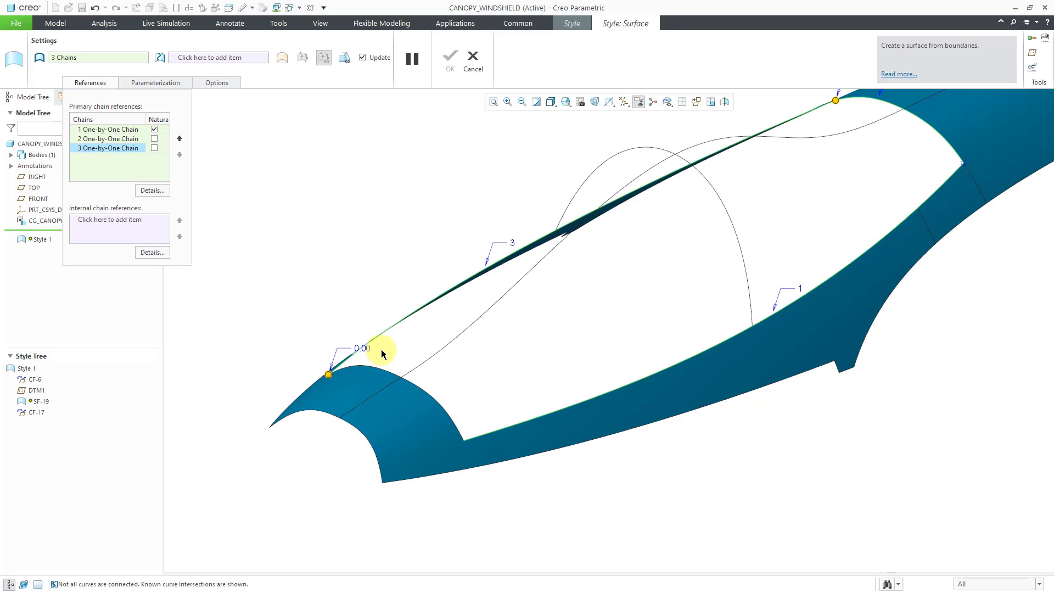
left_click(402, 377)
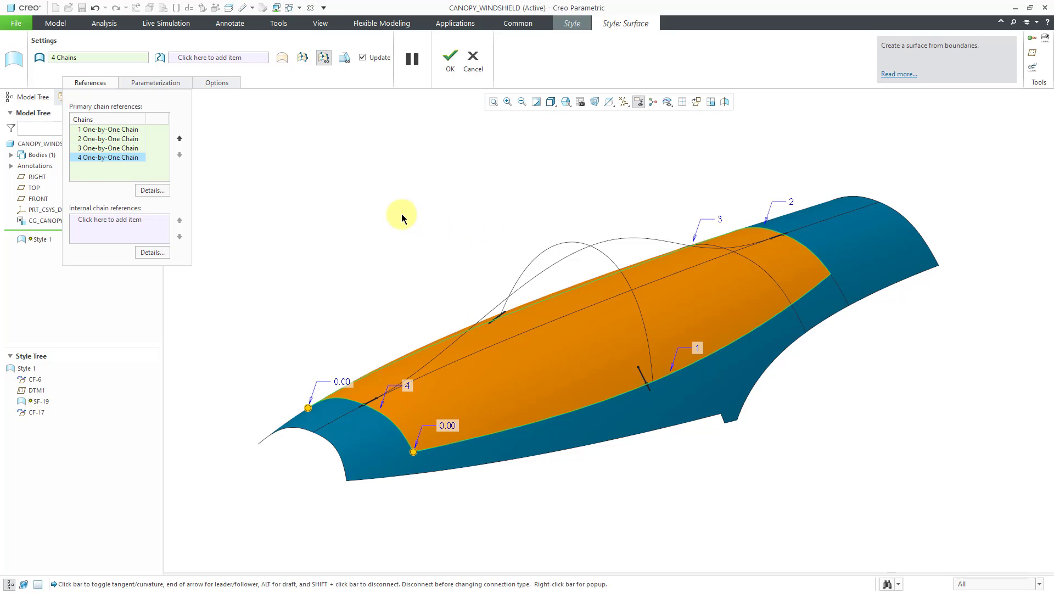
Add the two internal curves so SF-19 bulges upward into a domed canopy.
right_click(399, 216)
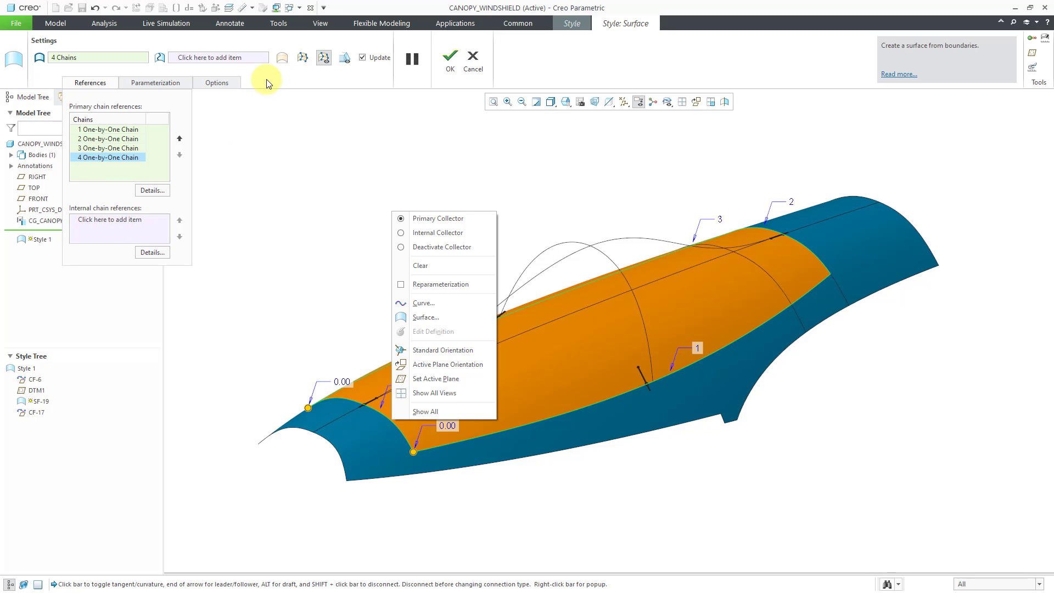
mouse_move(349, 226)
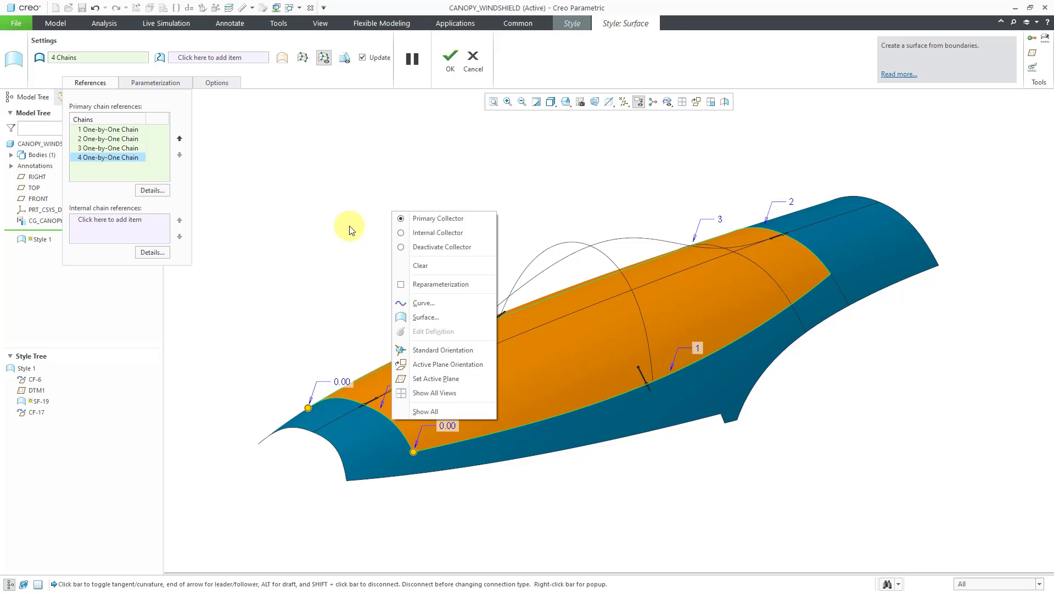
mouse_move(429, 232)
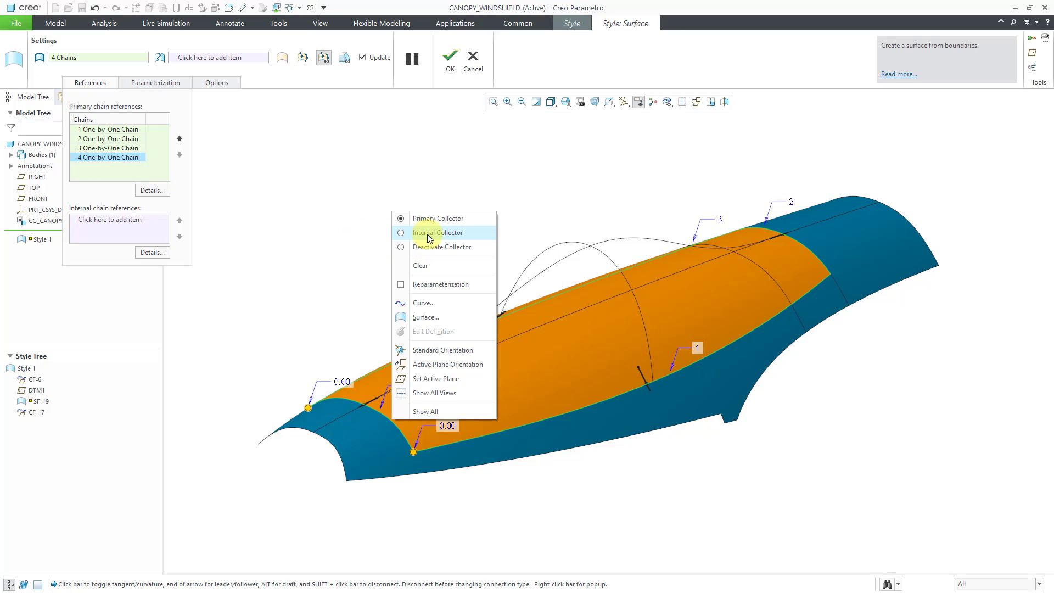
left_click(438, 232)
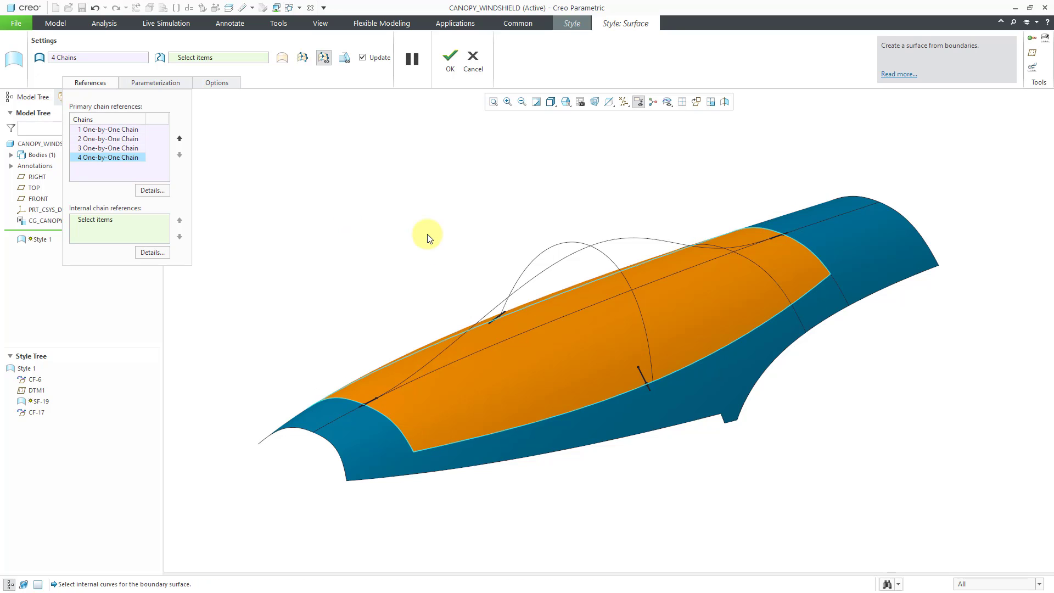
left_click(529, 286)
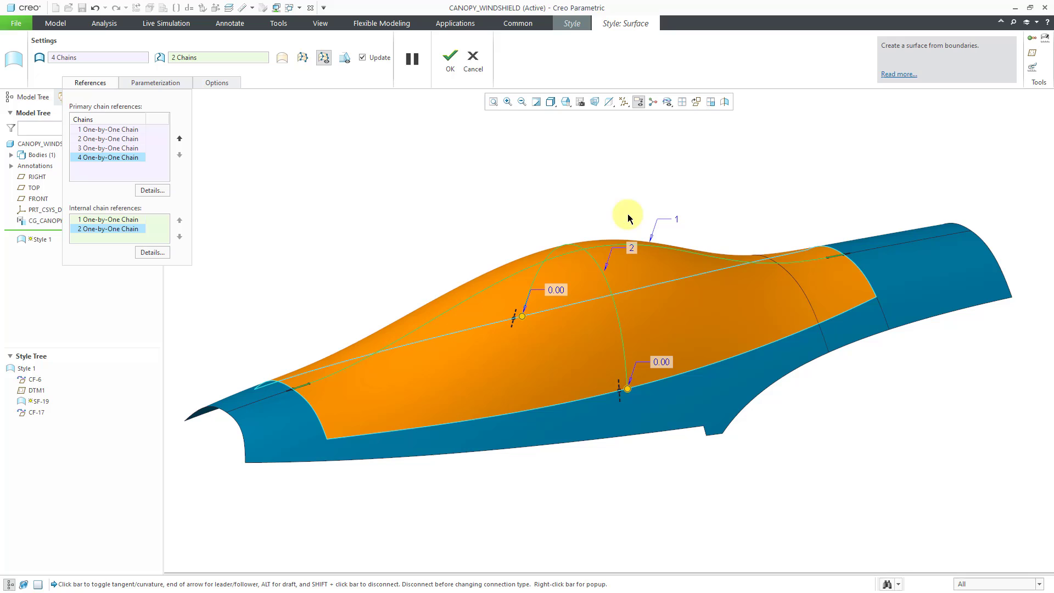
mouse_move(651, 240)
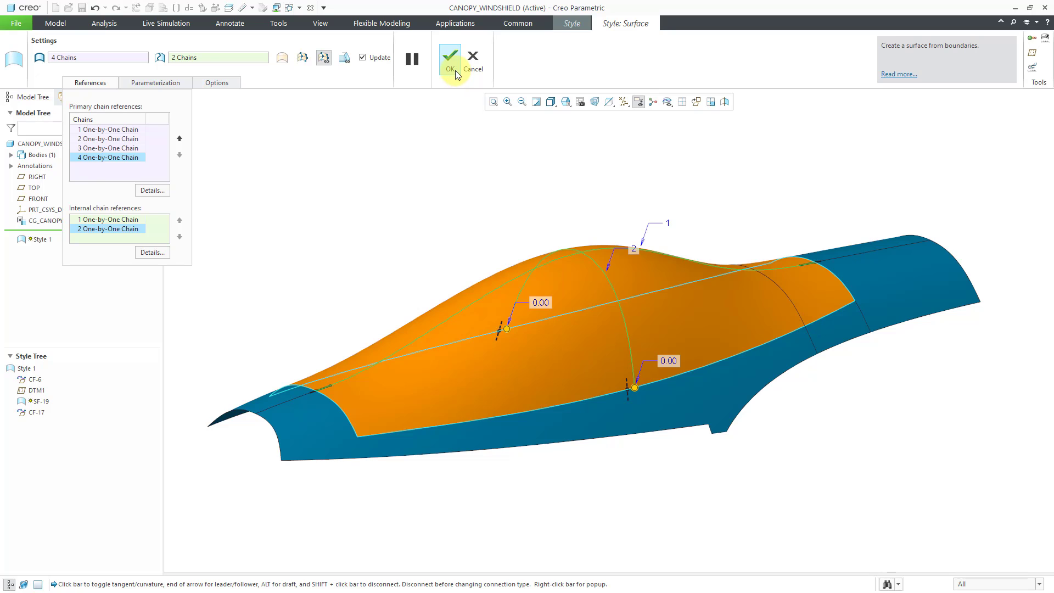
Accept the finished SF-19 boundary surface and clear the selection.
left_click(449, 57)
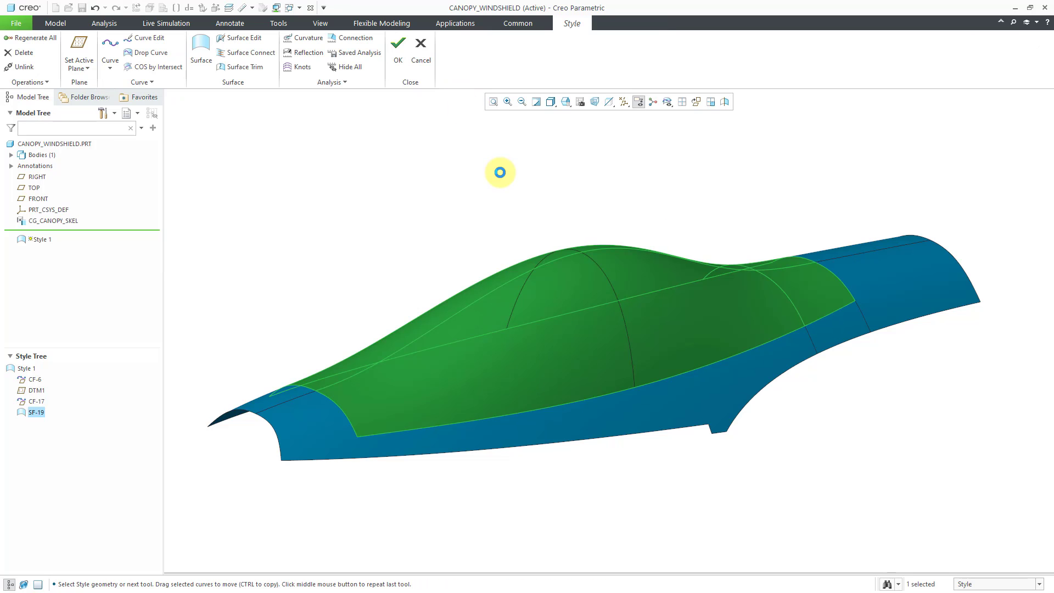
left_click(500, 174)
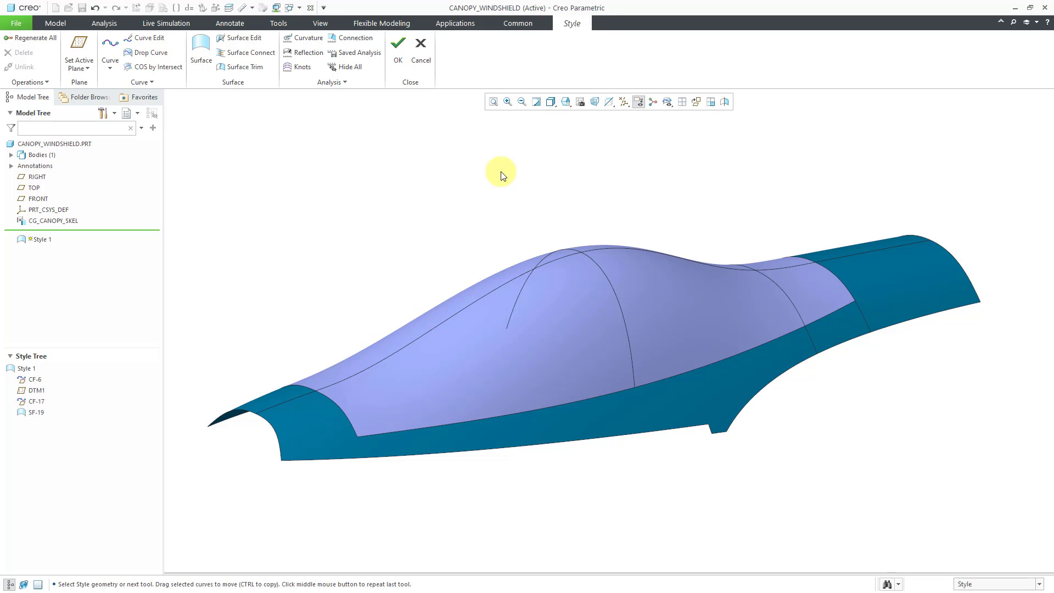
mouse_move(514, 282)
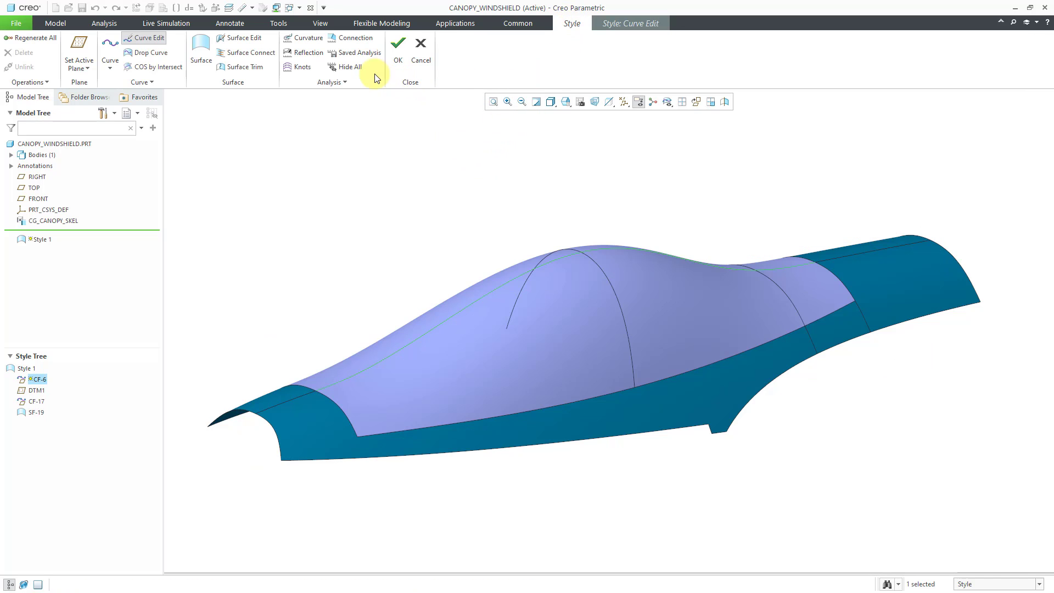
Show the saved ANALYSIS_CURVATURE_1 curvature comb on curve CF-6.
left_click(358, 52)
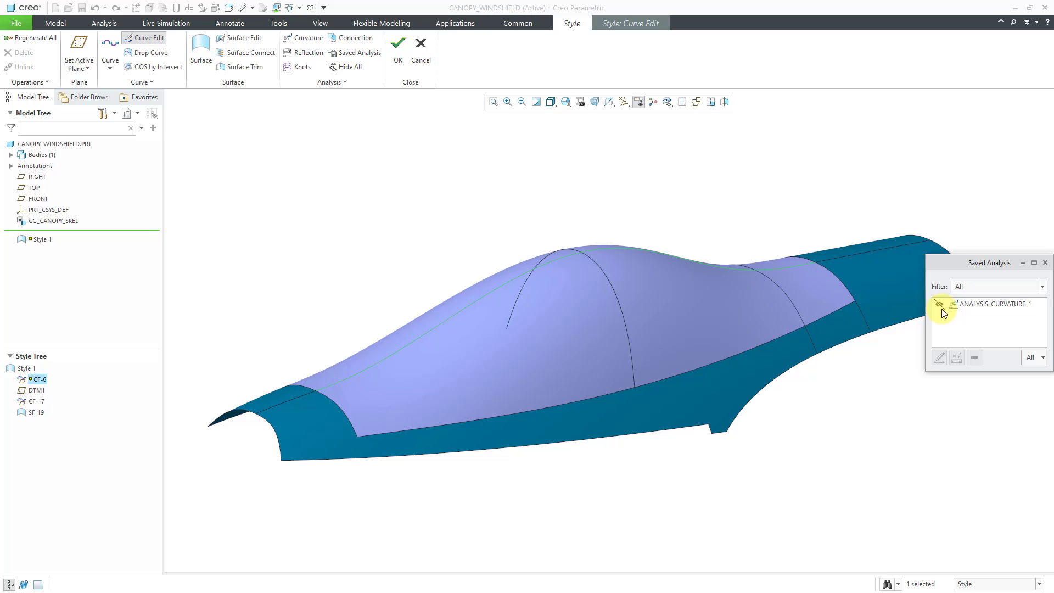
left_click(940, 305)
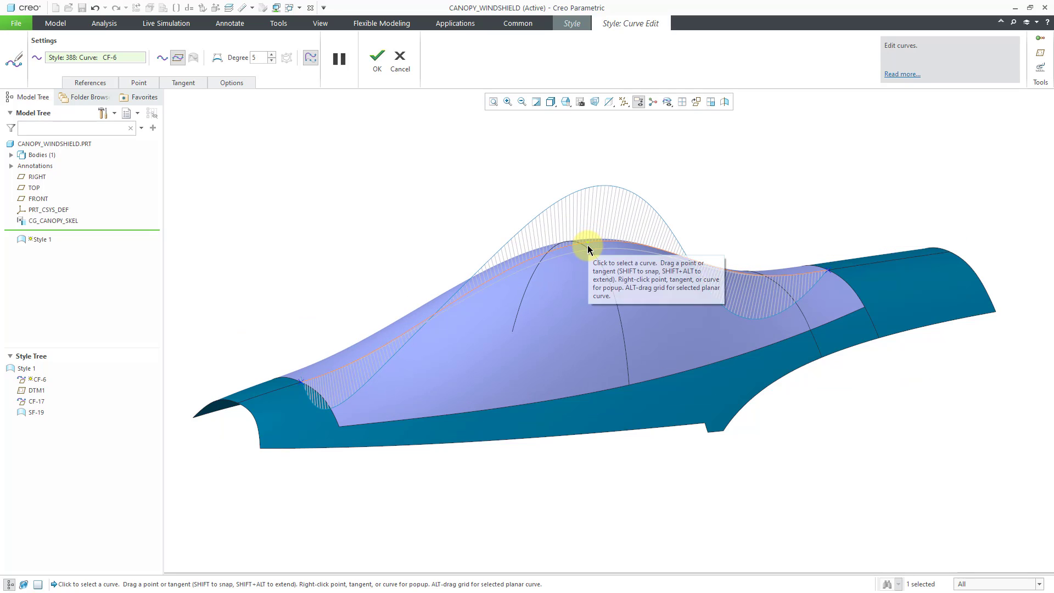
Drag CF-6's crest point upward to heighten the canopy.
left_click_drag(589, 249, 589, 268)
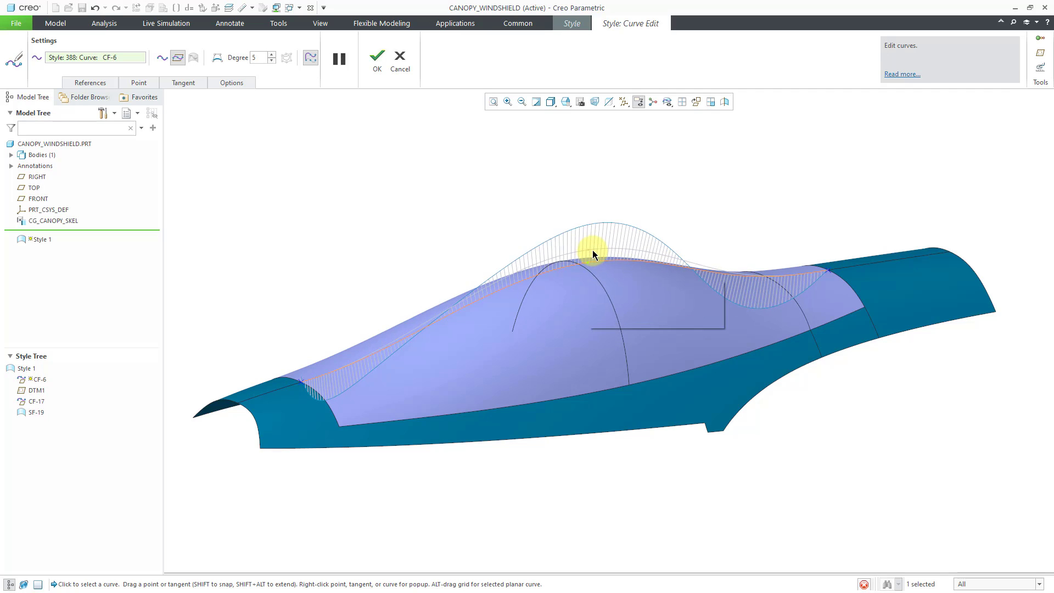
left_click_drag(594, 254, 590, 244)
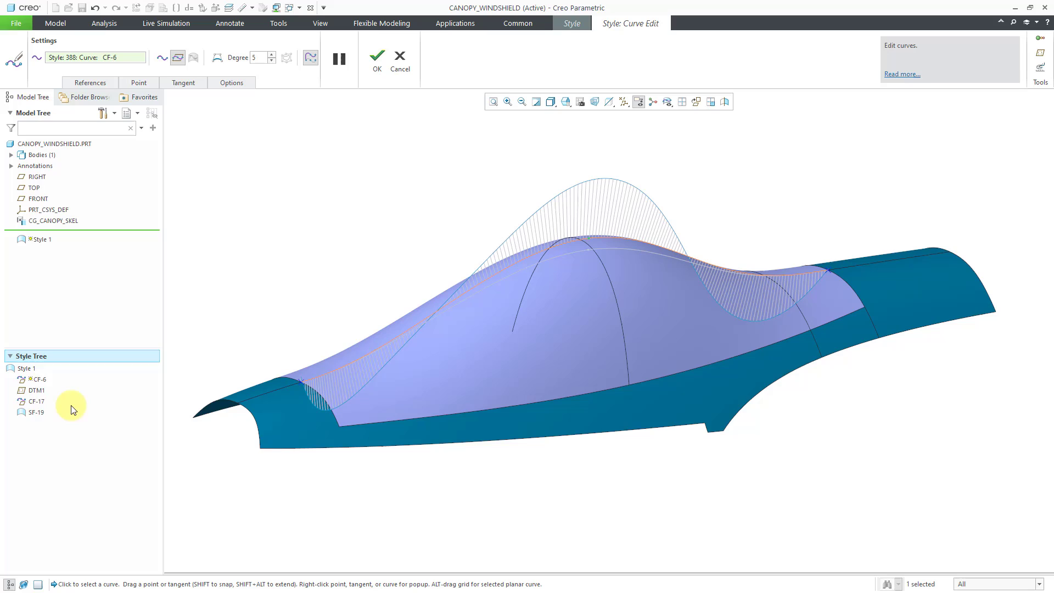
mouse_move(45, 403)
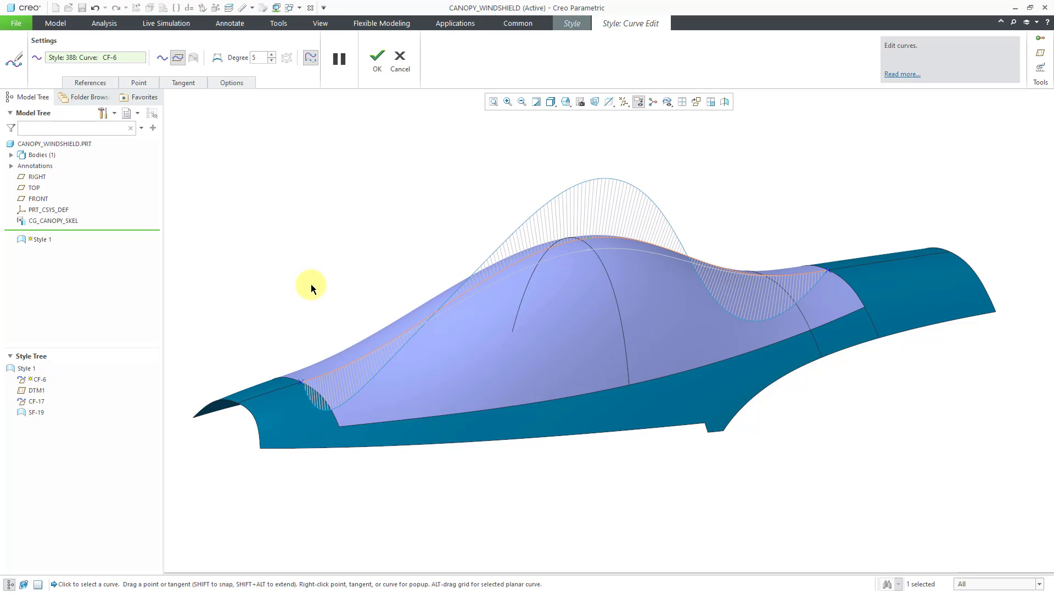
mouse_move(310, 283)
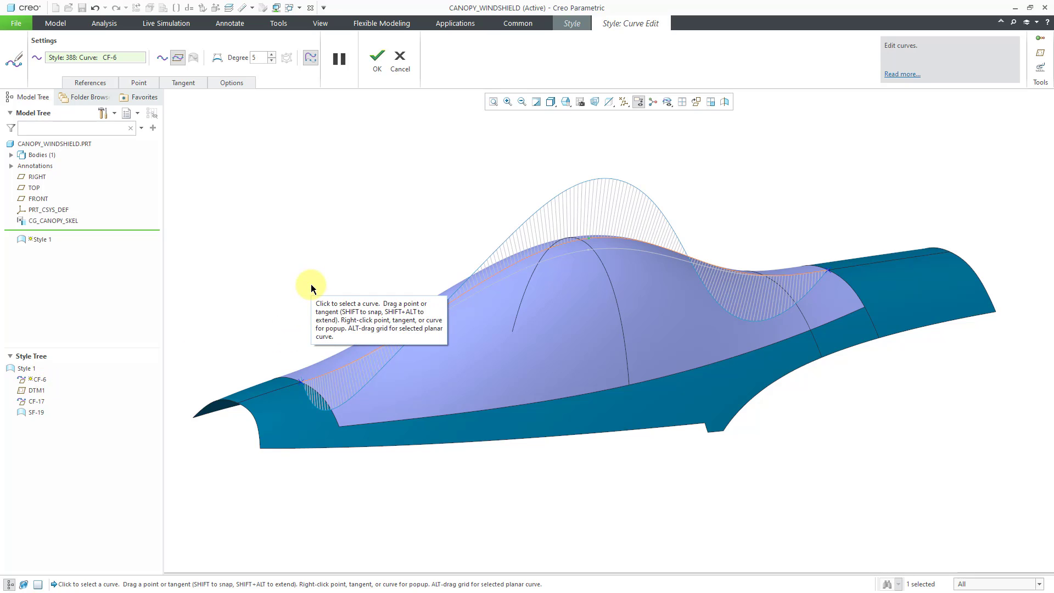
mouse_move(310, 282)
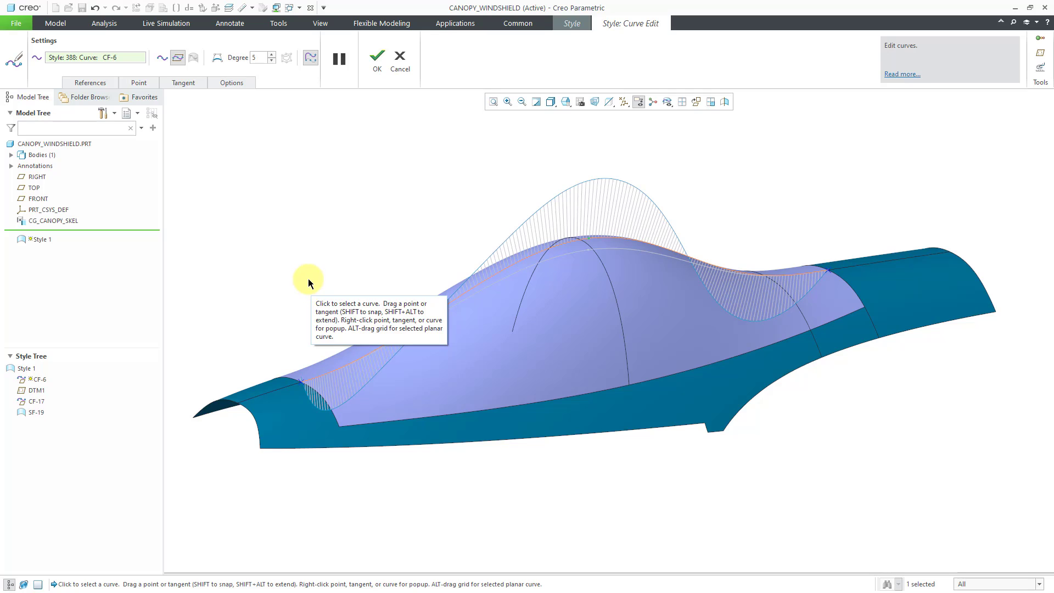
mouse_move(303, 279)
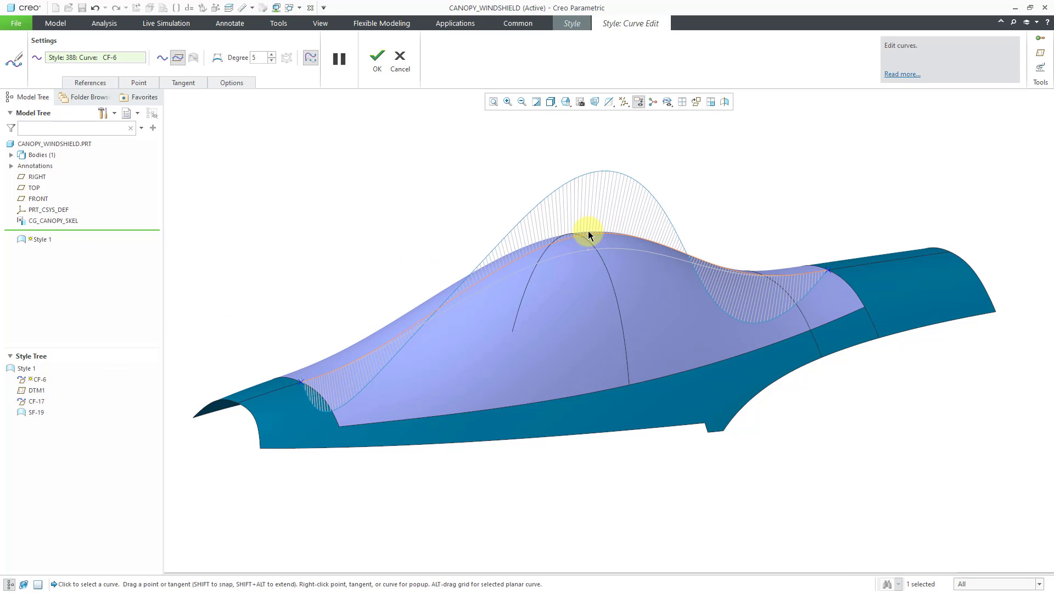
left_click_drag(591, 232, 590, 228)
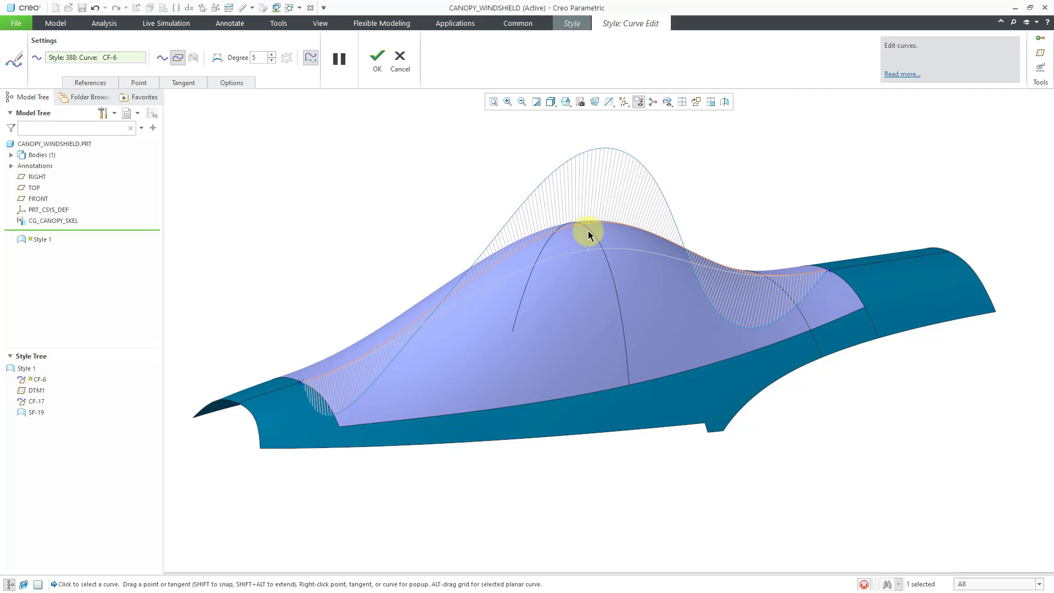
left_click_drag(588, 234, 589, 247)
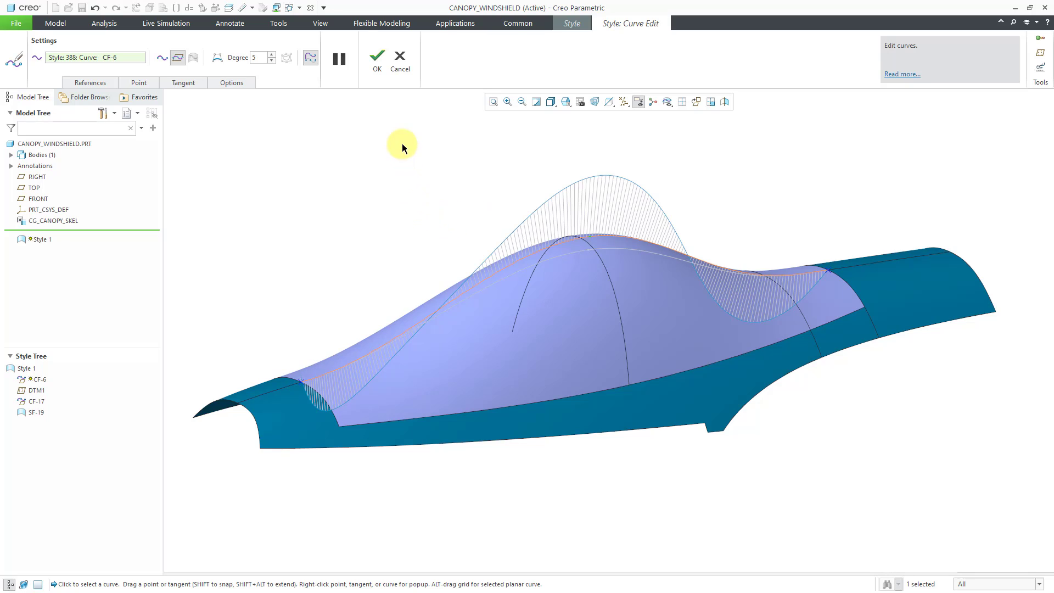
mouse_move(377, 59)
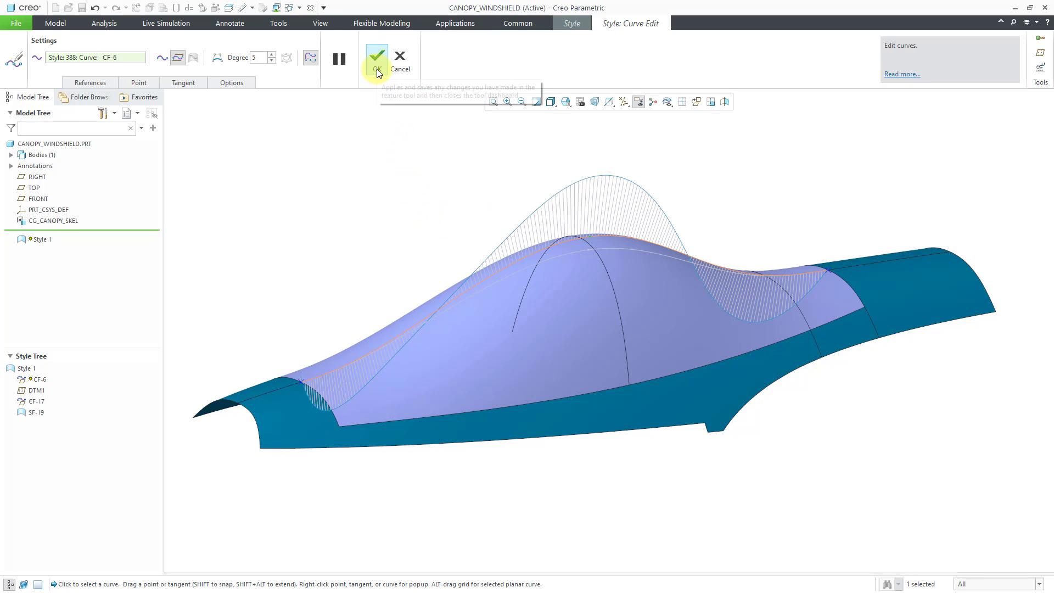
Confirm the CF-6 edit and complete the Style feature so the part regenerates.
left_click(376, 57)
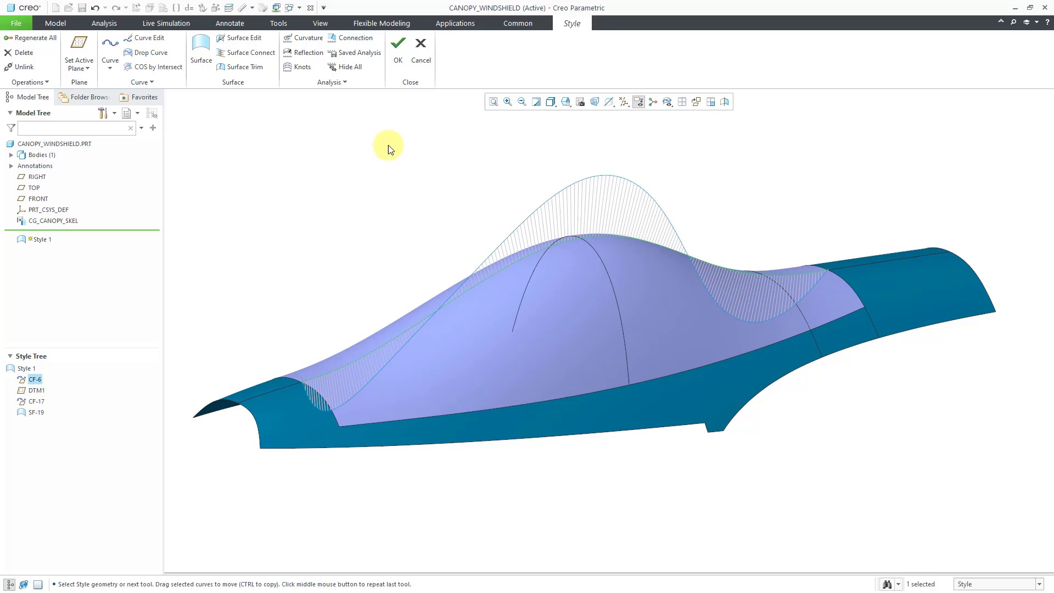
mouse_move(364, 53)
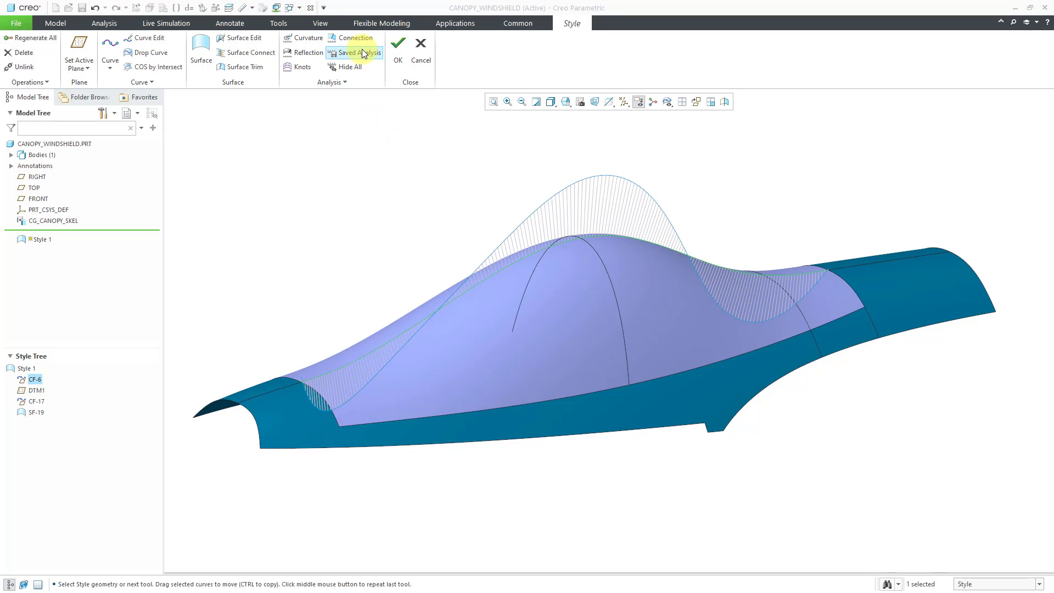
left_click(359, 53)
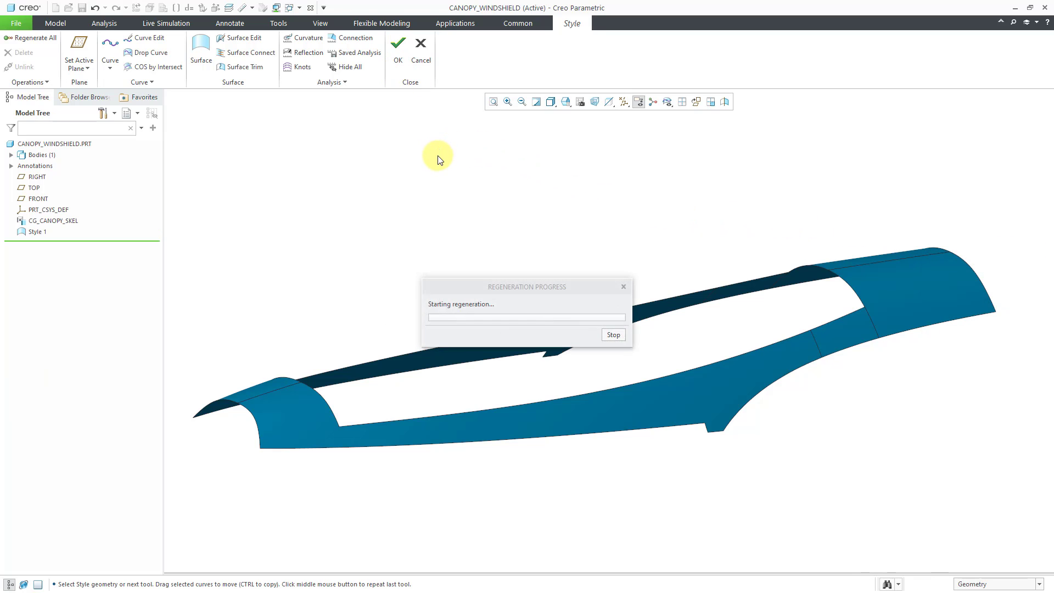
left_click(398, 43)
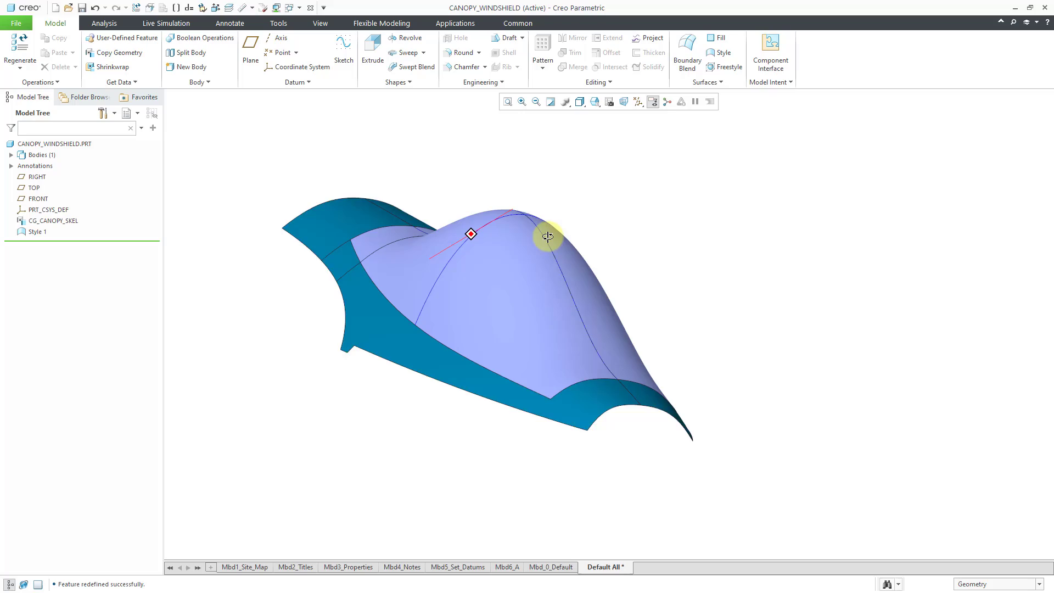